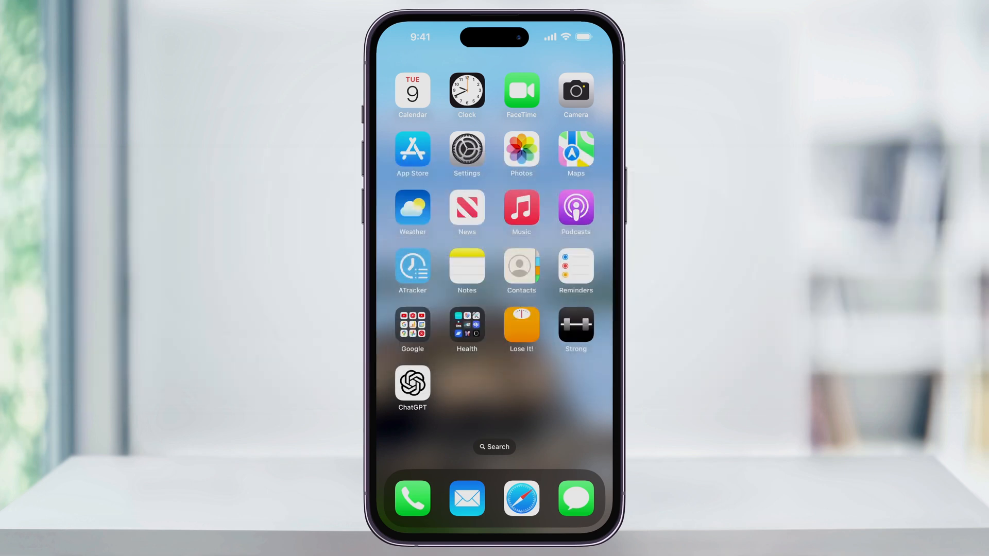
Step: Search the App Store for 'chatgpt' via the 'chat' suggestion and browse results showing OpenAI's ChatGPT
click(412, 151)
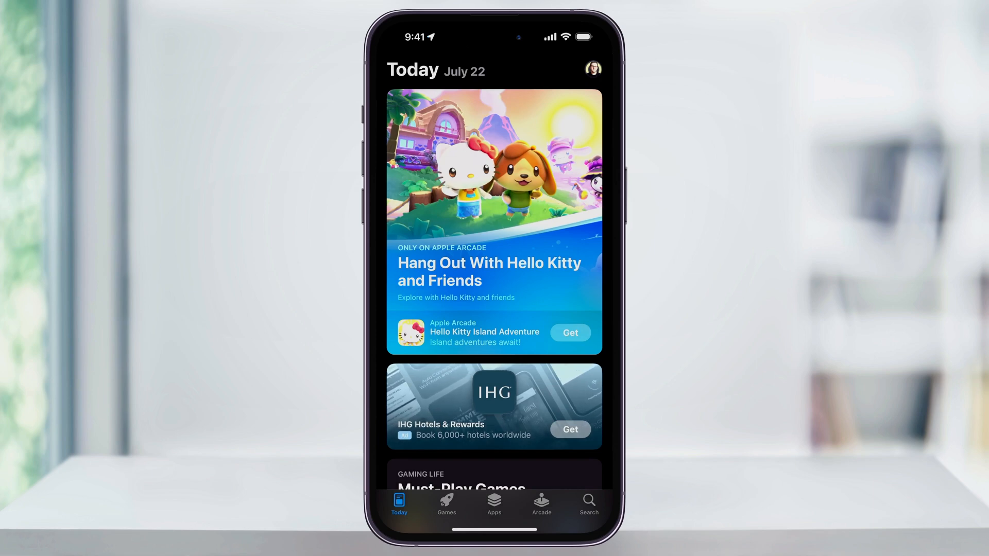
click(589, 504)
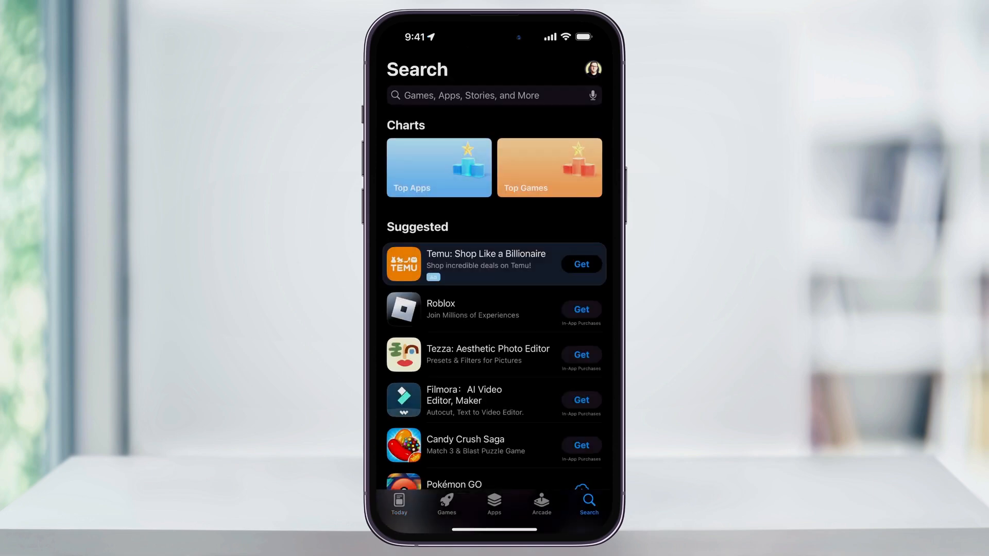
text(chat)
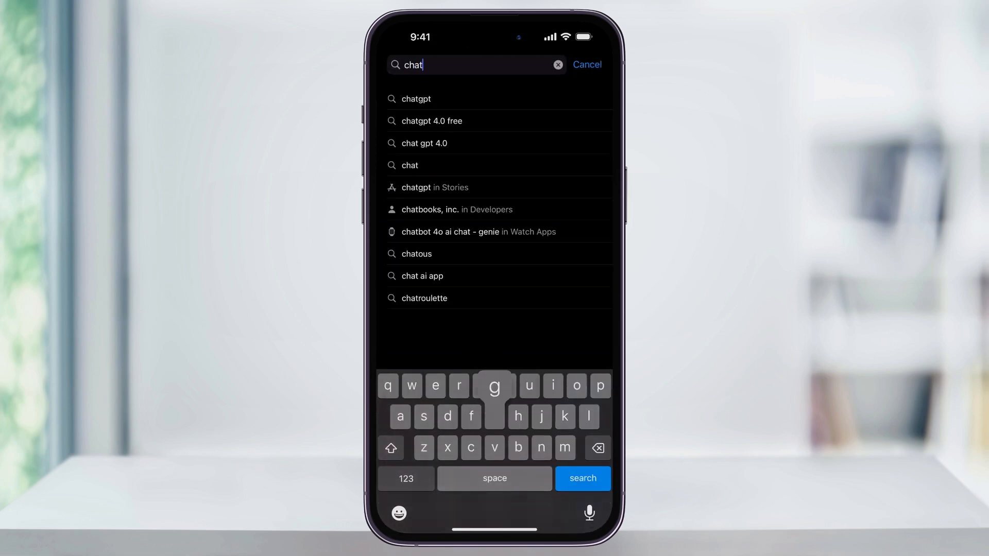
click(415, 99)
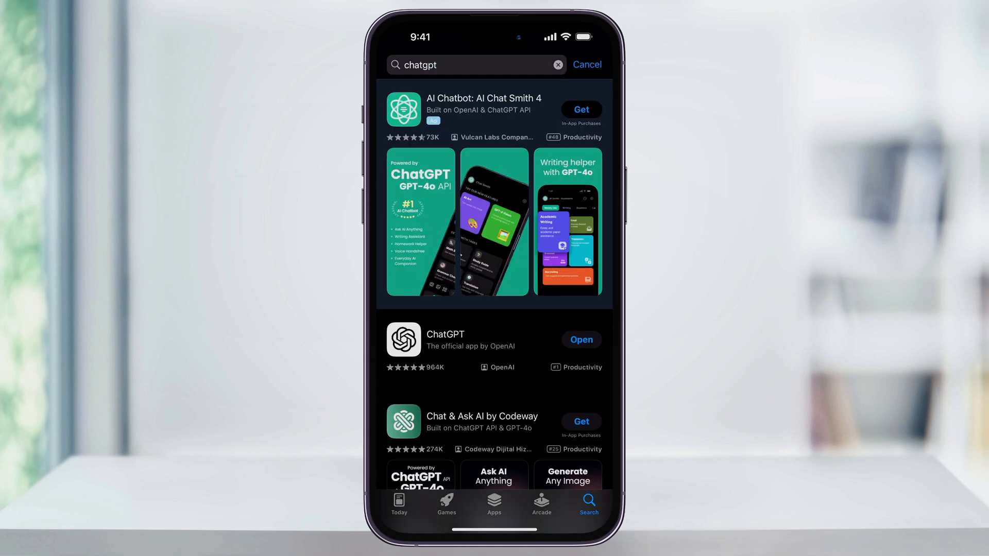
scroll(down, 3)
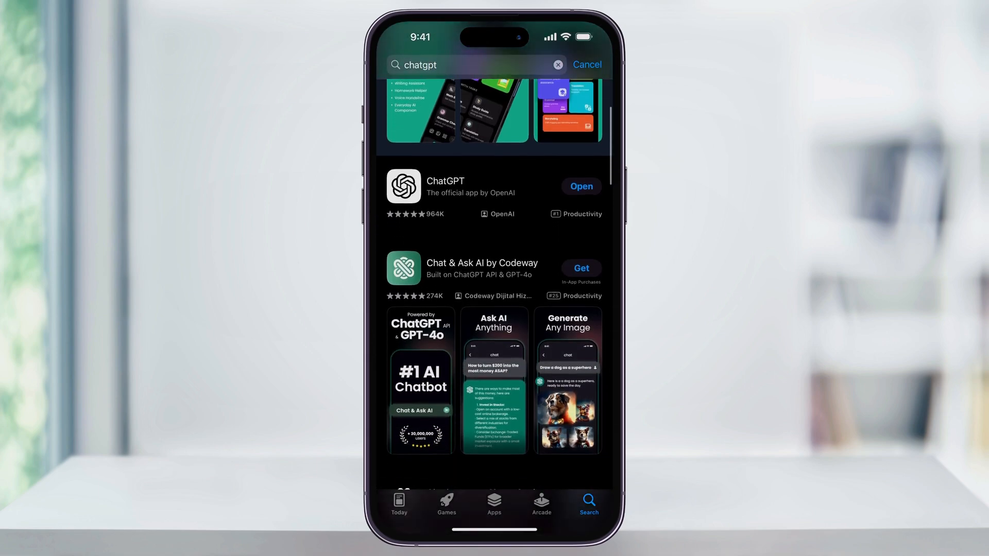
scroll(down, 3)
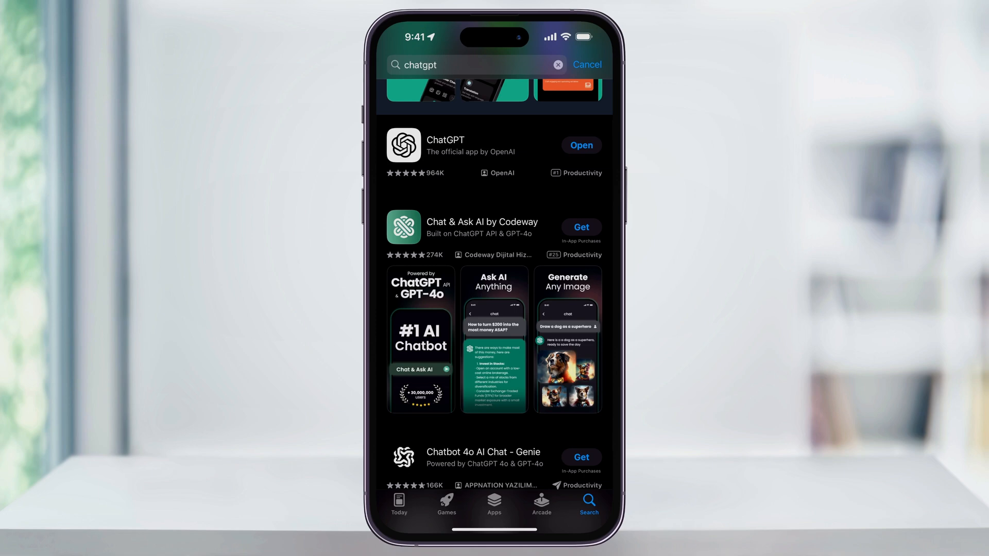
Step: Launch the installed ChatGPT app from its App Store product page to the welcome screen
click(445, 144)
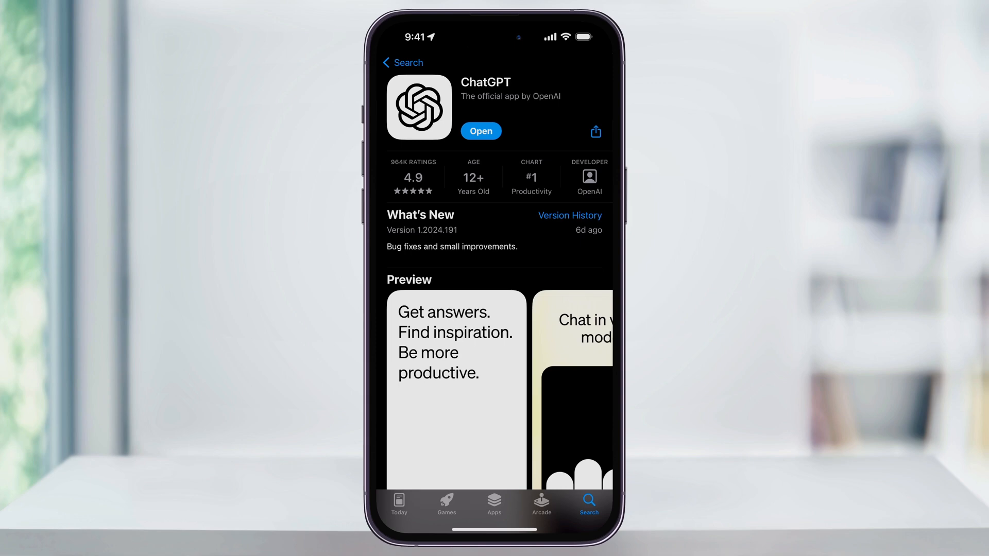
click(481, 131)
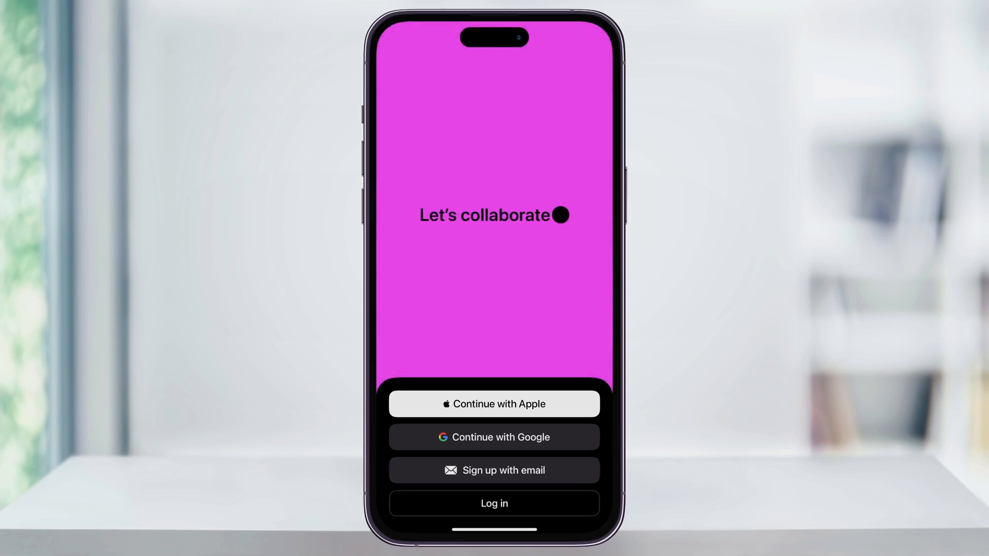
Step: Sign in to ChatGPT with the Apple account via openai.com, landing on a new empty chat
click(493, 404)
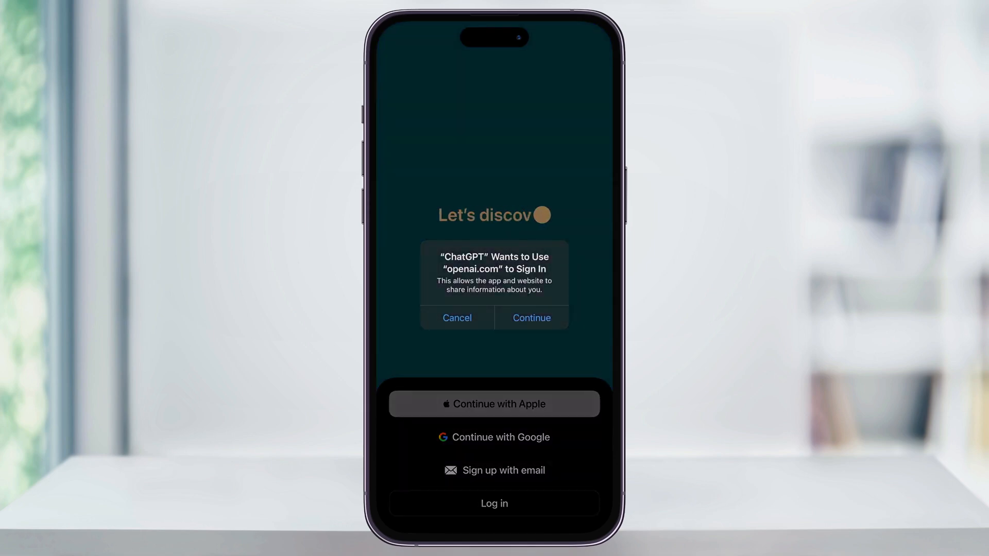
click(531, 318)
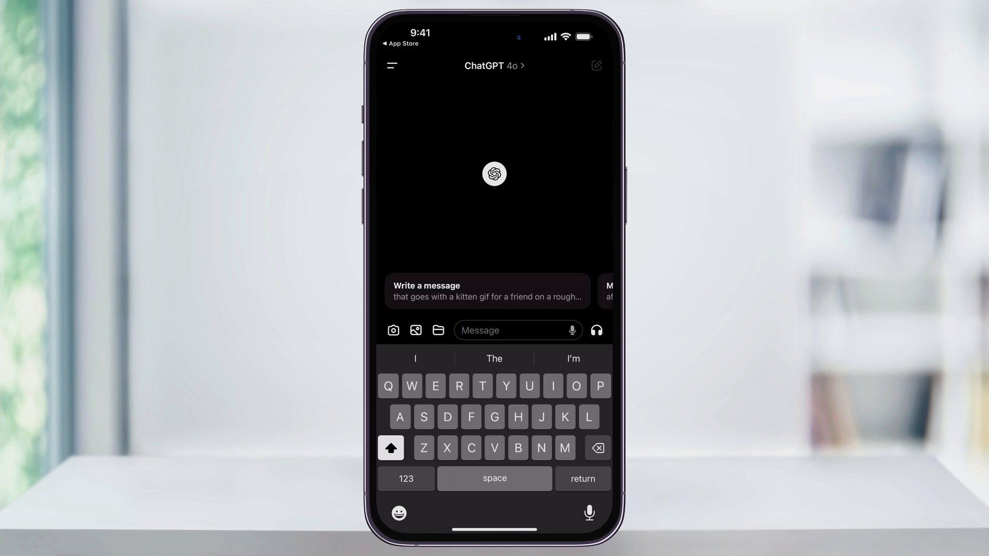
click(517, 330)
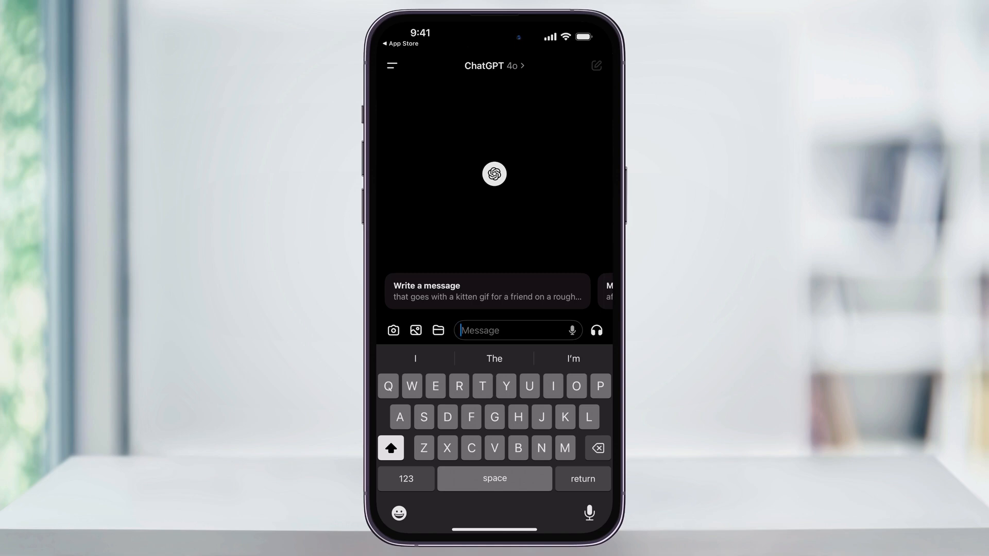
click(493, 66)
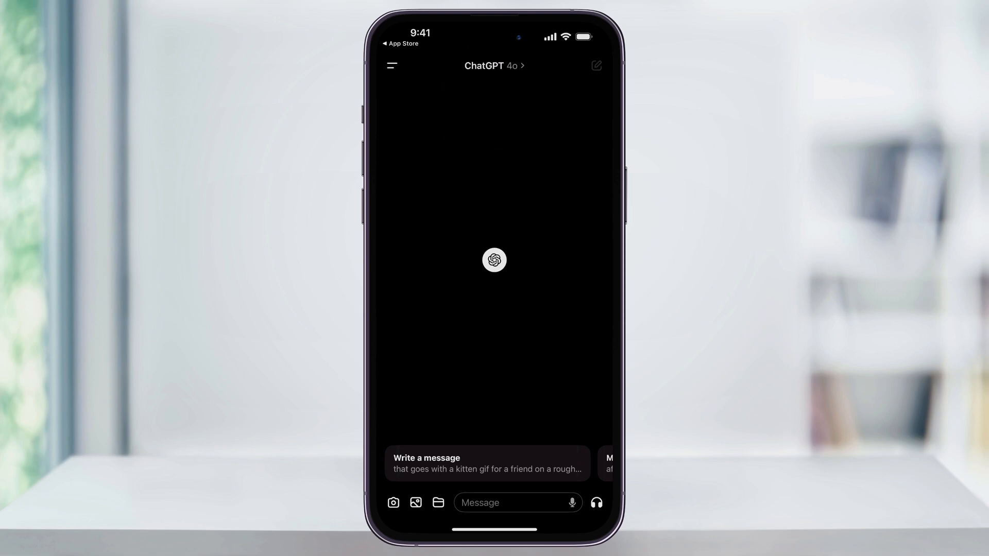
Step: Ask ChatGPT for a summarized, dated bullet-point history of the United States and read the timeline reply
click(511, 503)
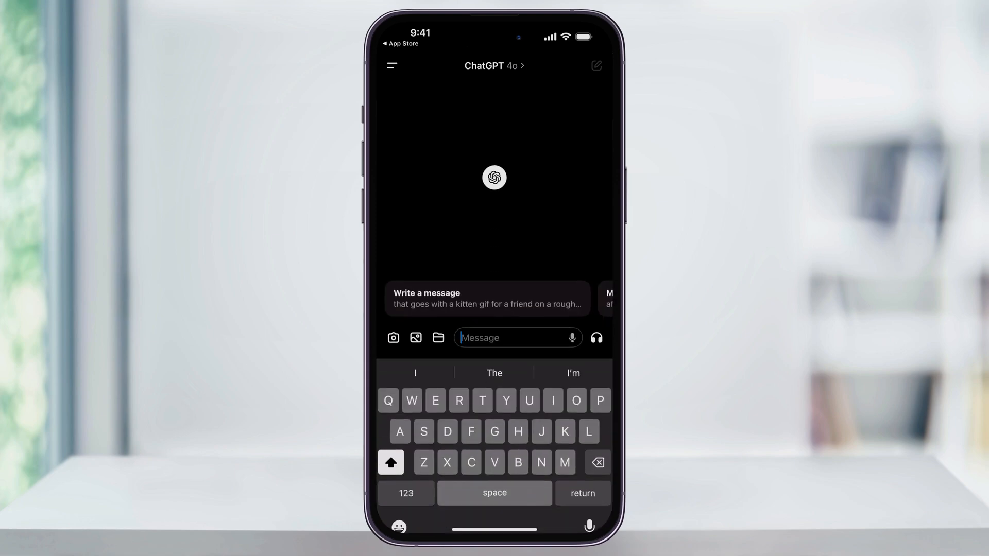
text(Give me a summarized bullet point history of the United States, sorted and labeled by date)
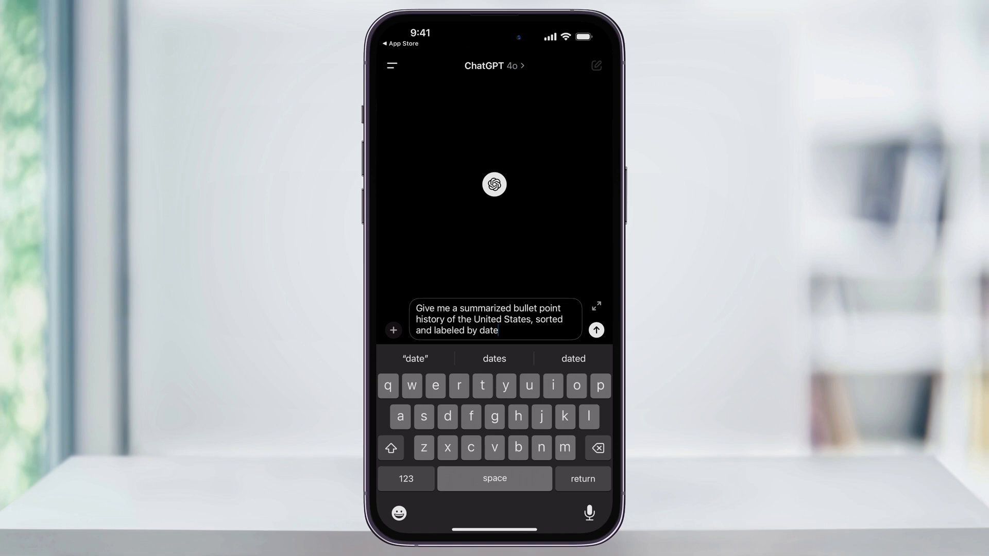
click(595, 329)
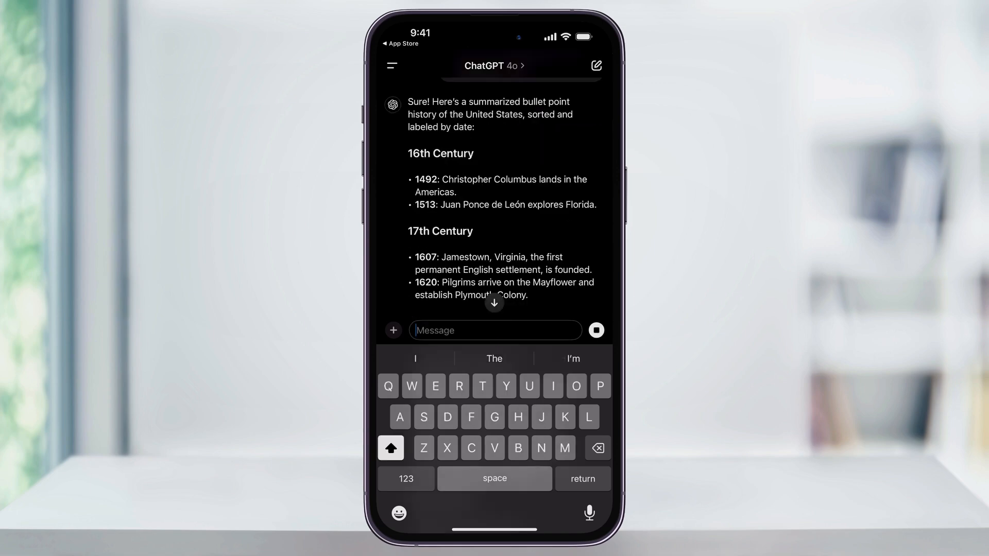
scroll(down, 3)
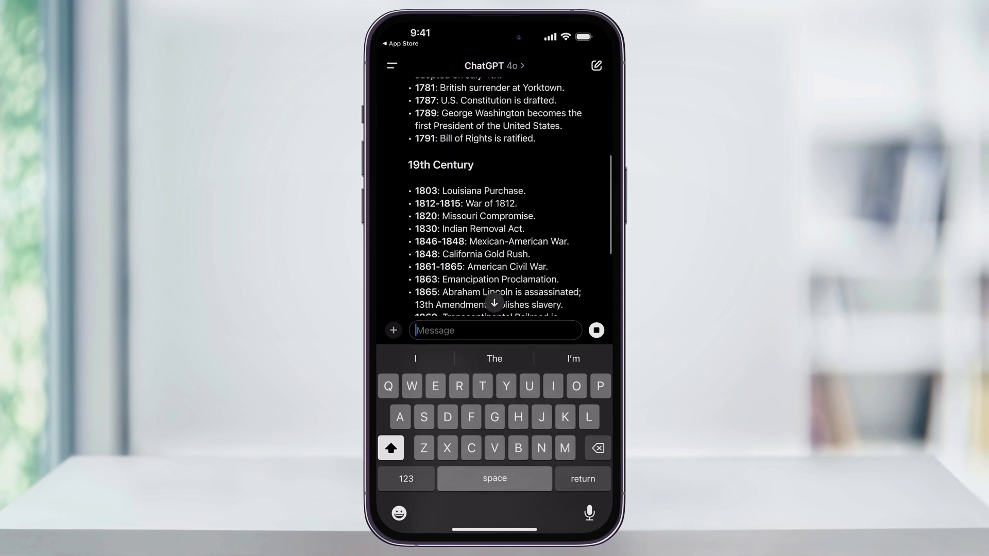
scroll(down, 3)
text(Tell me more about the Wright brothers)
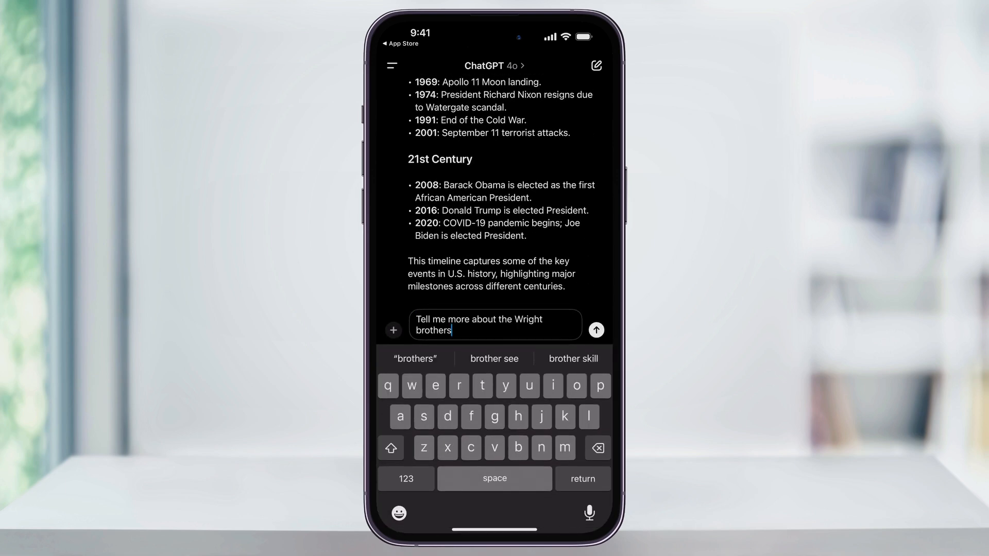
Step: Send the Wright brothers question and read the full overview through their later years and legacy
click(594, 329)
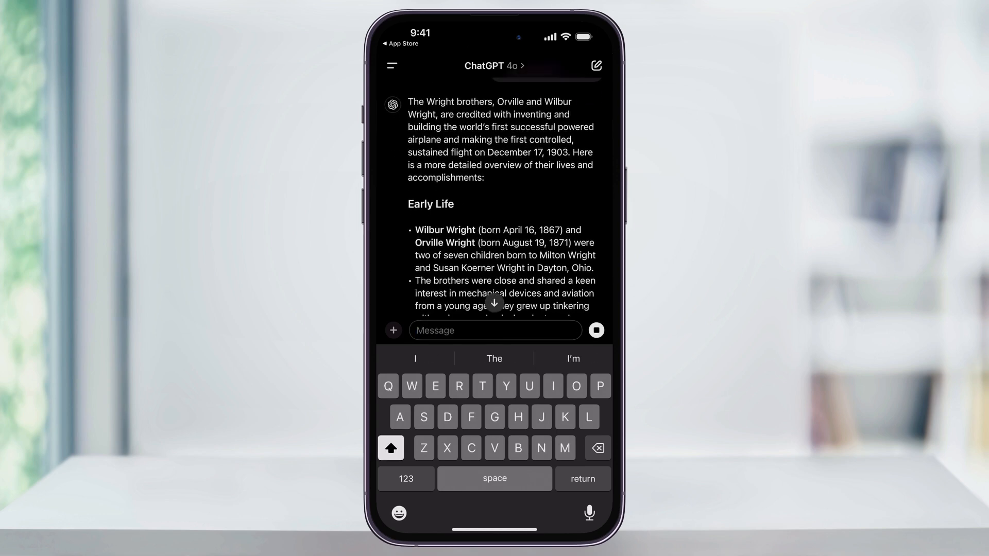
scroll(down, 3)
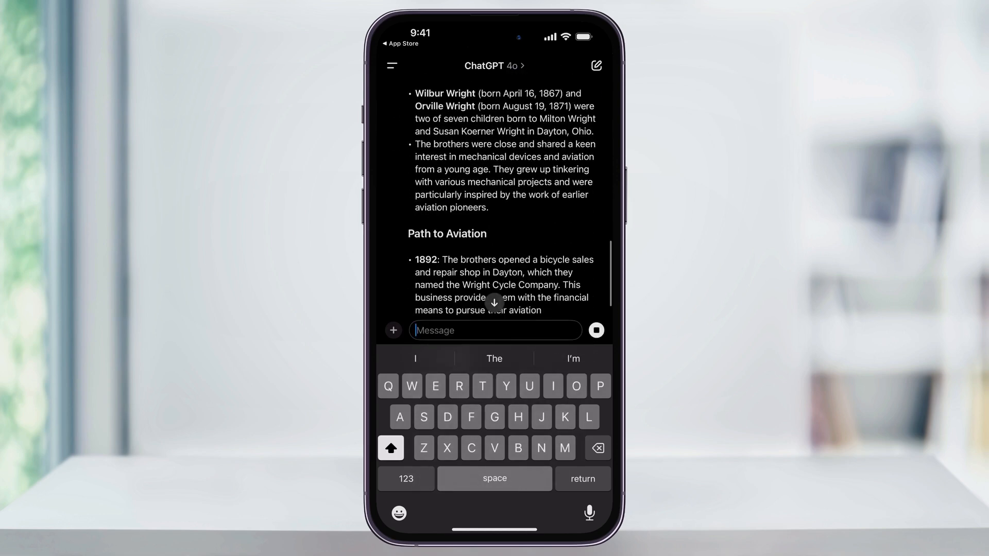
scroll(down, 3)
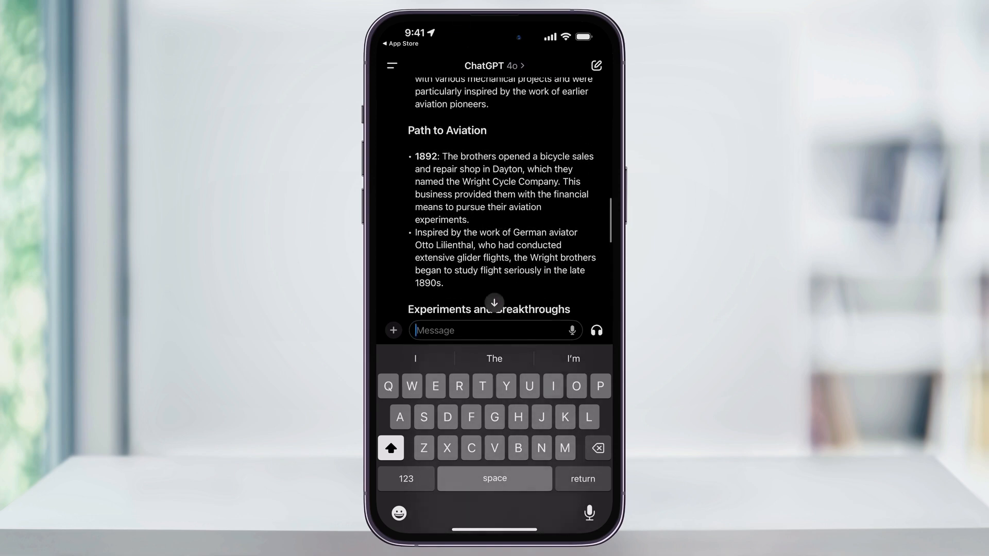
scroll(down, 3)
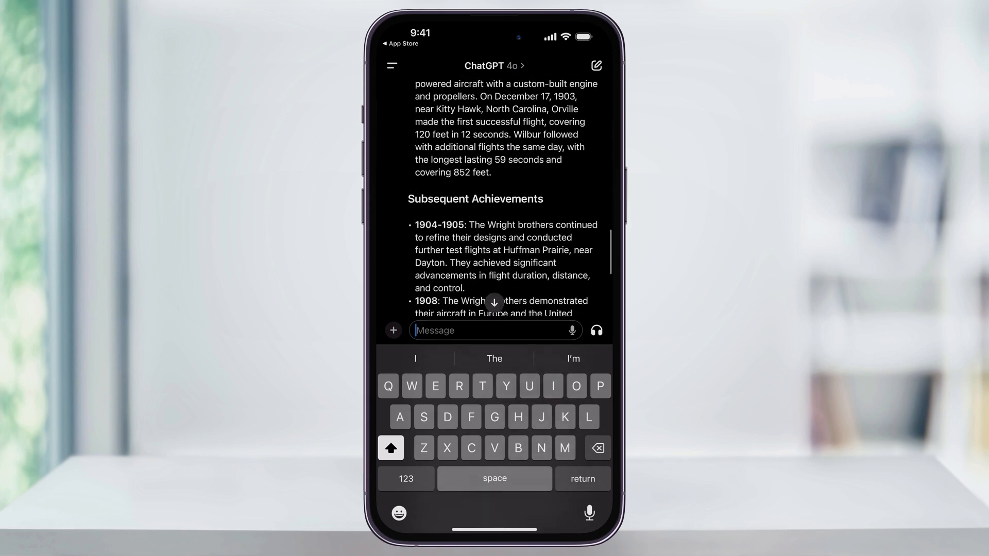
scroll(down, 3)
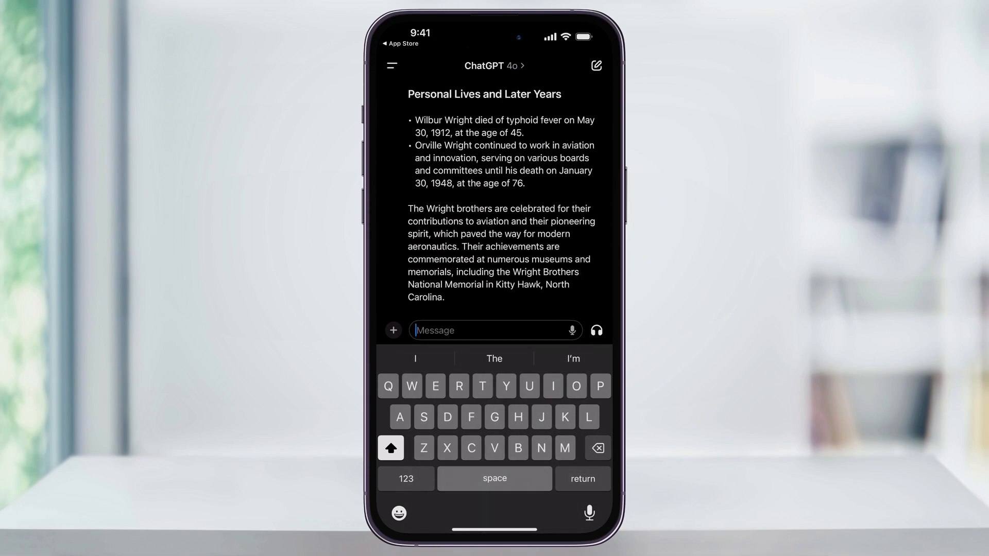
Step: Ask 'Can you summarize that to a couple paragraphs', then show the chat list with today's 'US History Overview'
text(Can you summarize that to a couple paragraphs)
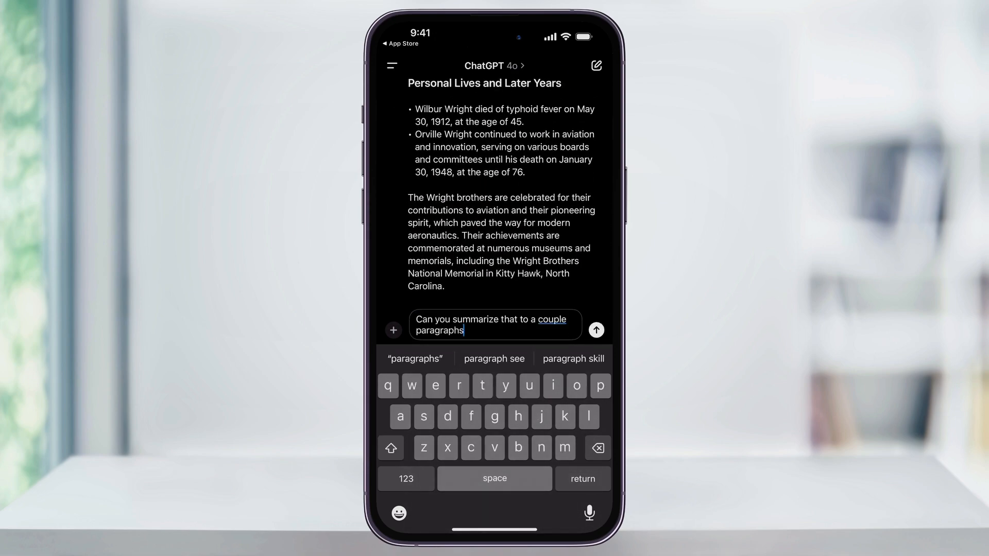
click(595, 329)
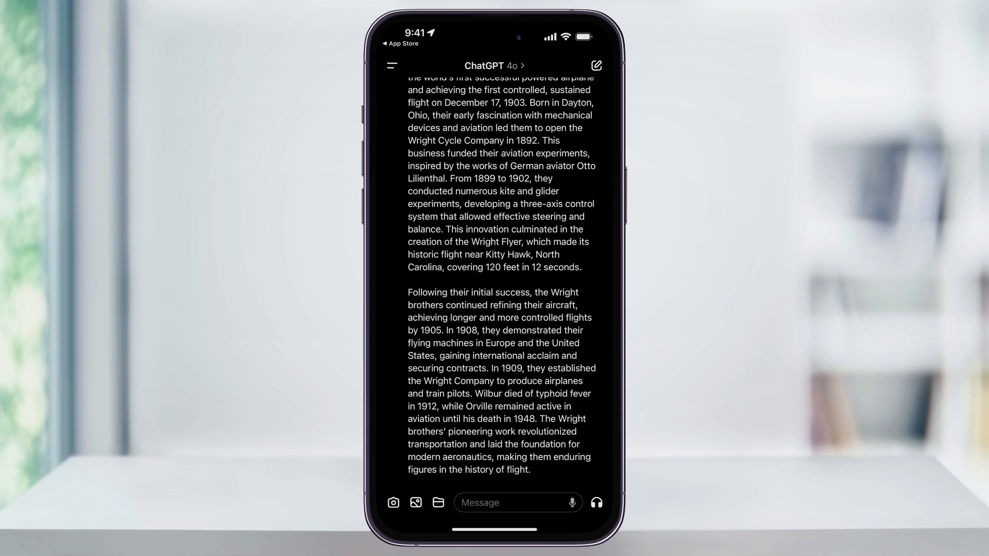
click(392, 66)
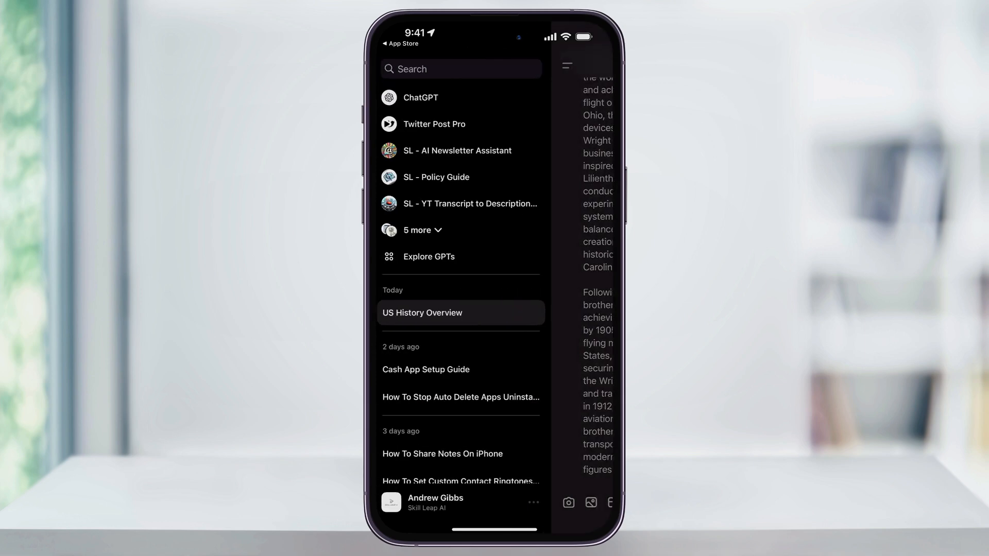